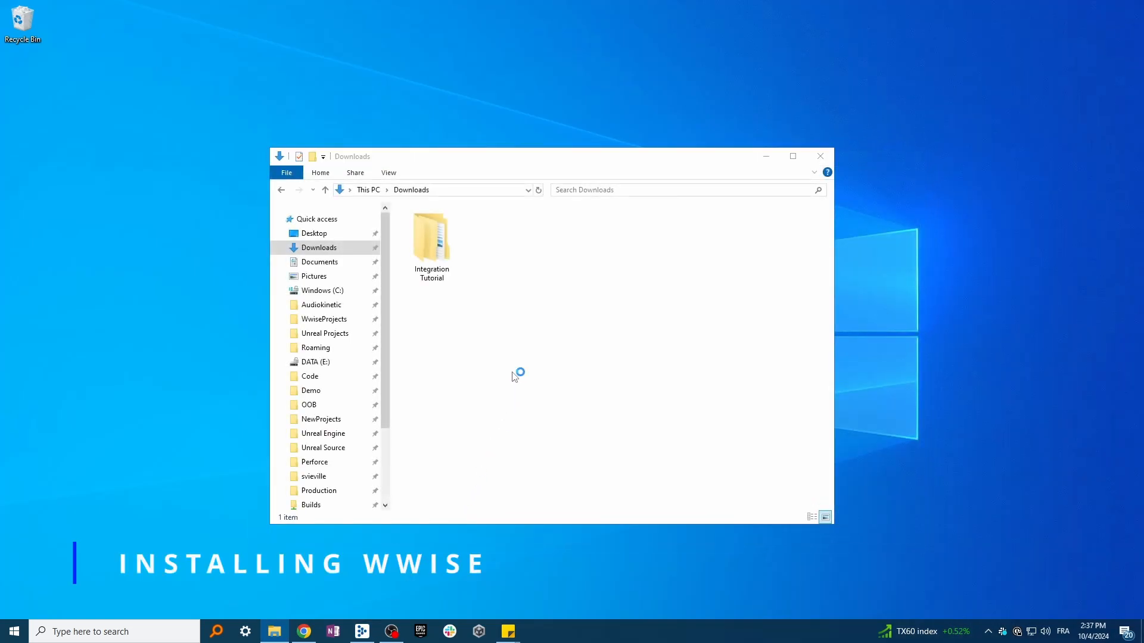
- Start the Audiokinetic Launcher from the taskbar and show its Wwise versions page
click(362, 632)
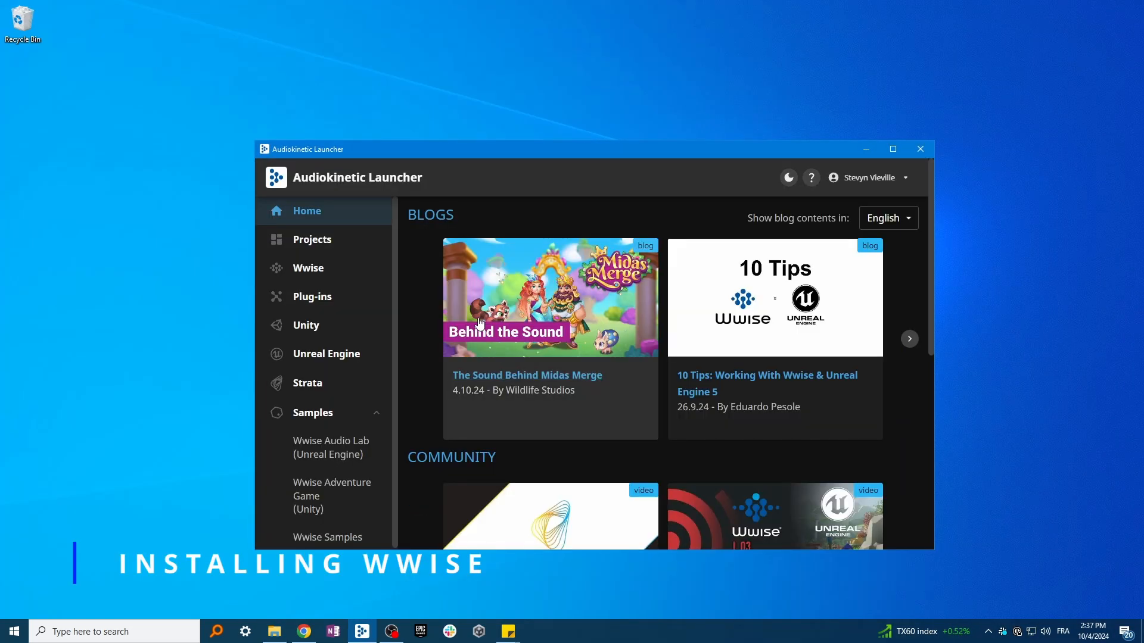
click(308, 268)
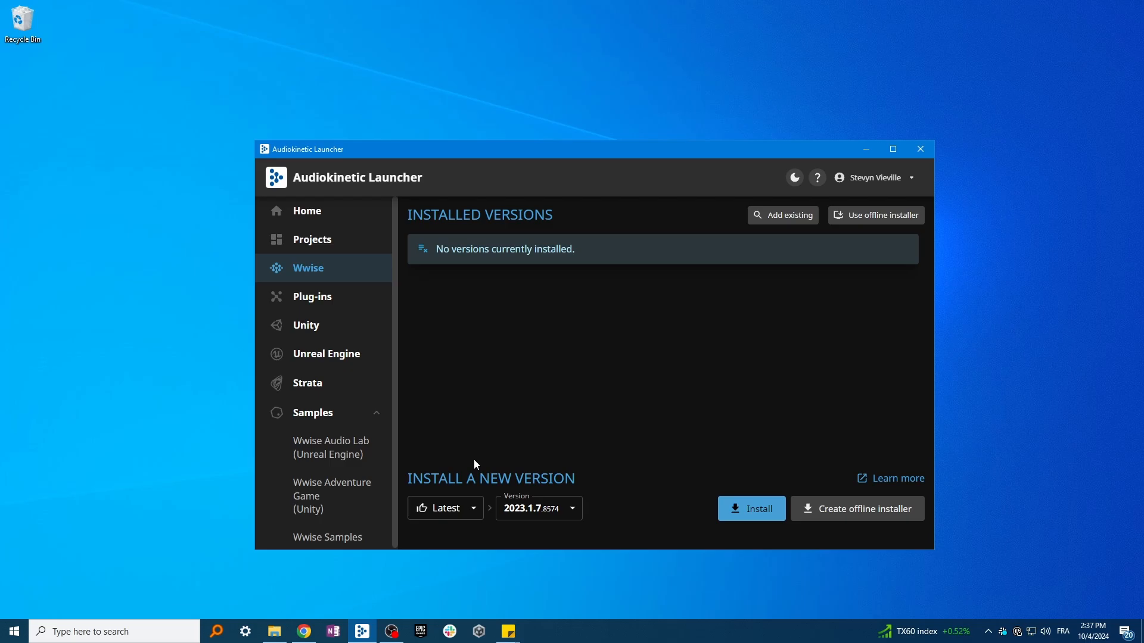
- Install Wwise 2023.1.7 with Authoring and SDK (C++) for Windows, without the Mastering Suite plug-in
click(750, 509)
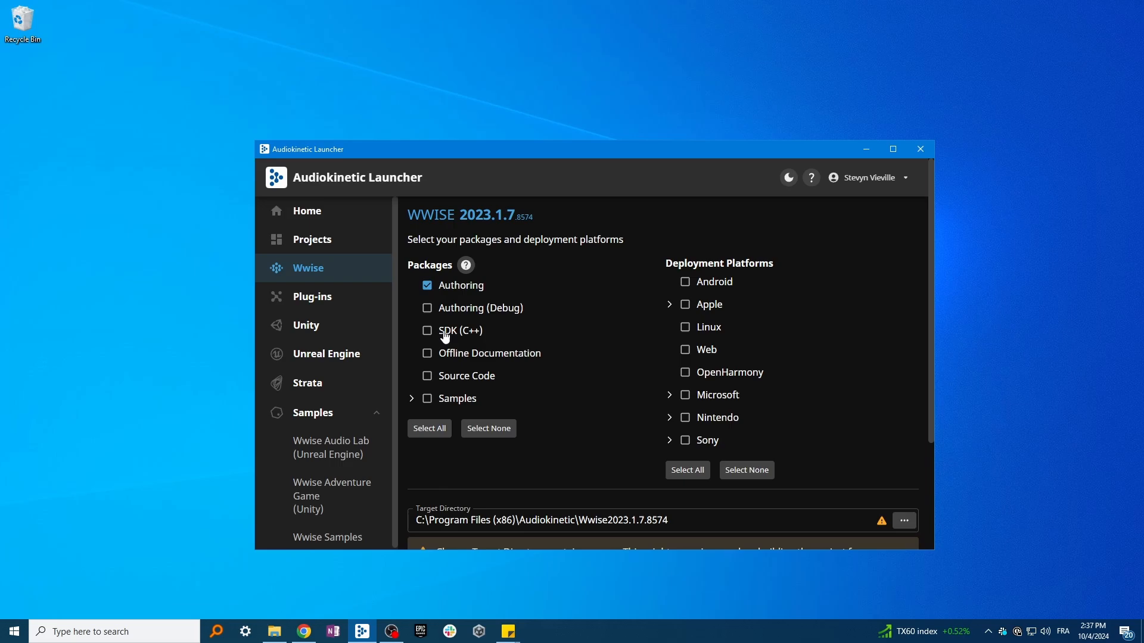
click(426, 330)
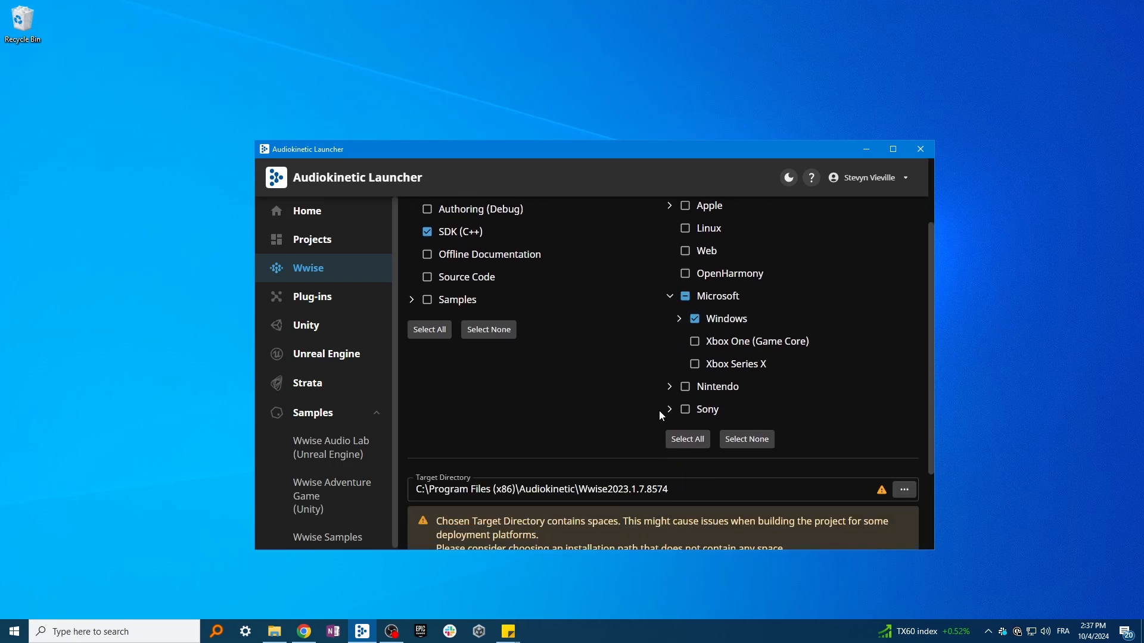
click(312, 297)
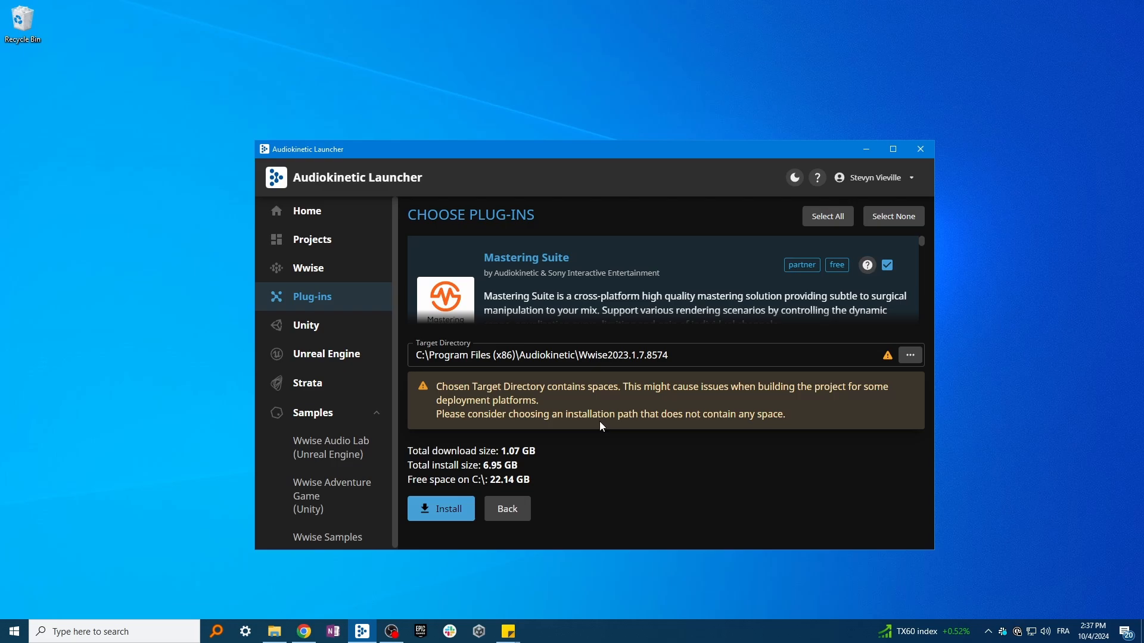
click(886, 264)
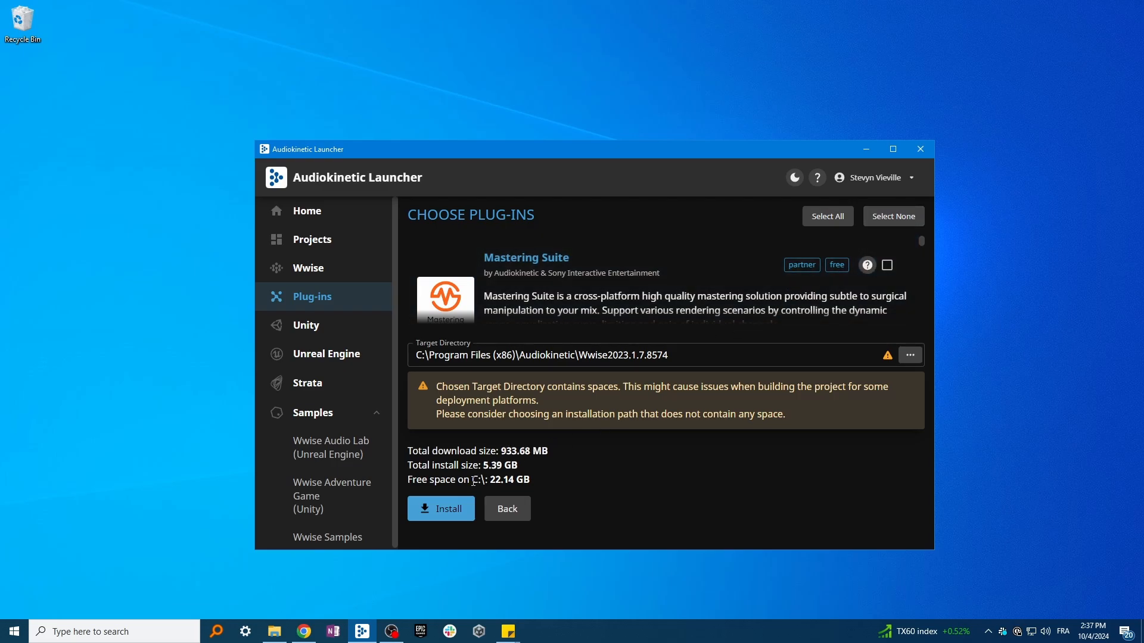
click(439, 509)
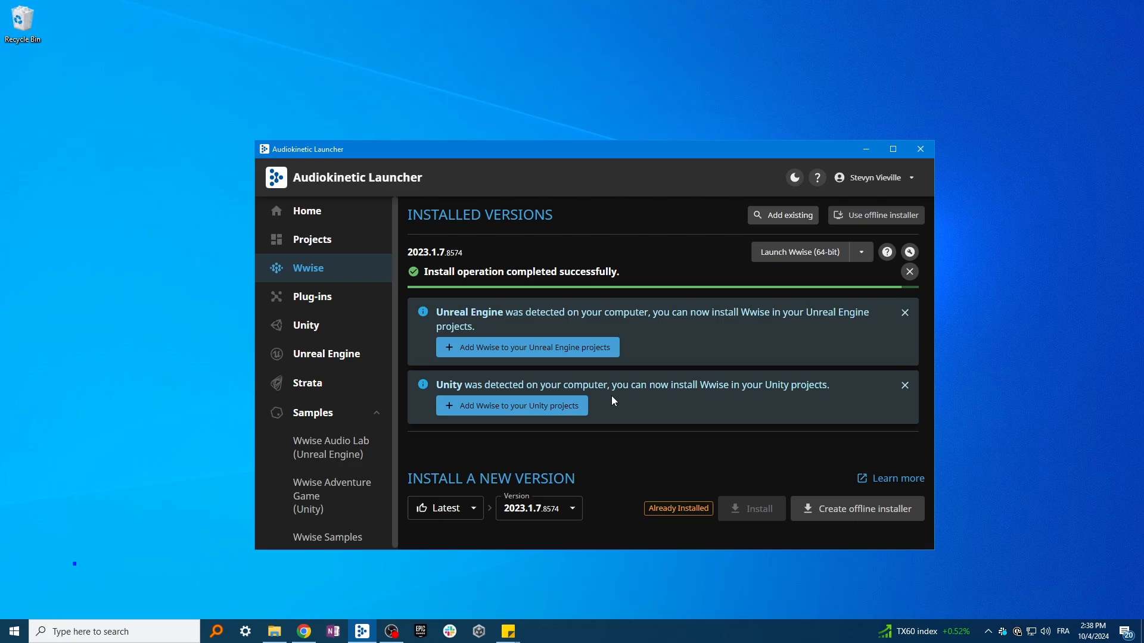
- Add Unreal_Project.uproject from the Unreal_Project folder to the recent Unreal Engine projects
click(327, 354)
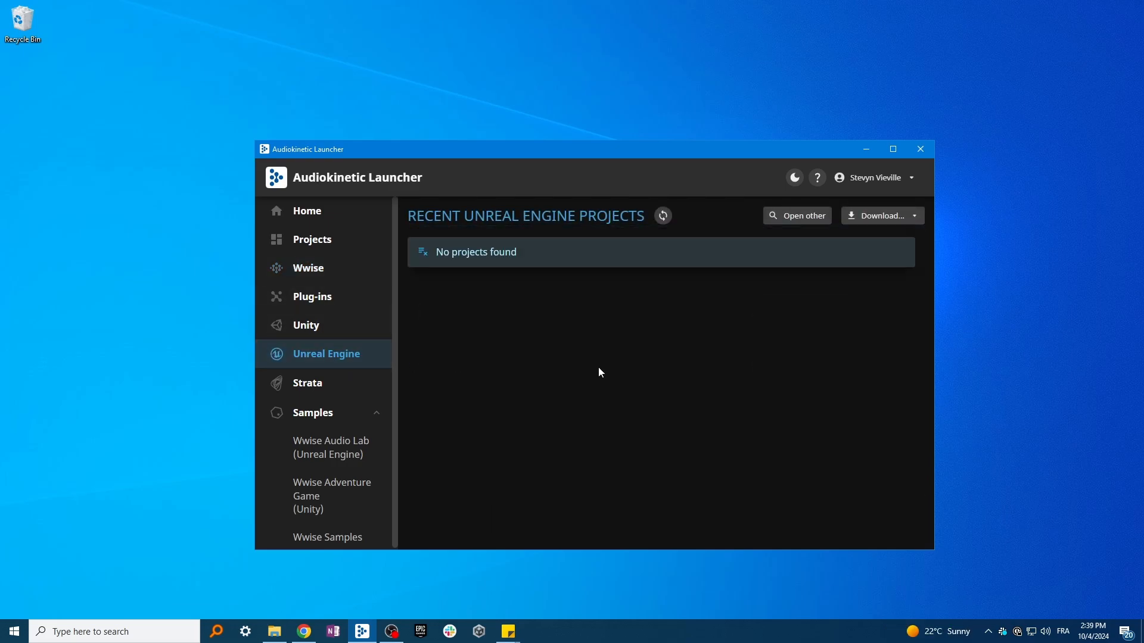
mouse_move(802, 219)
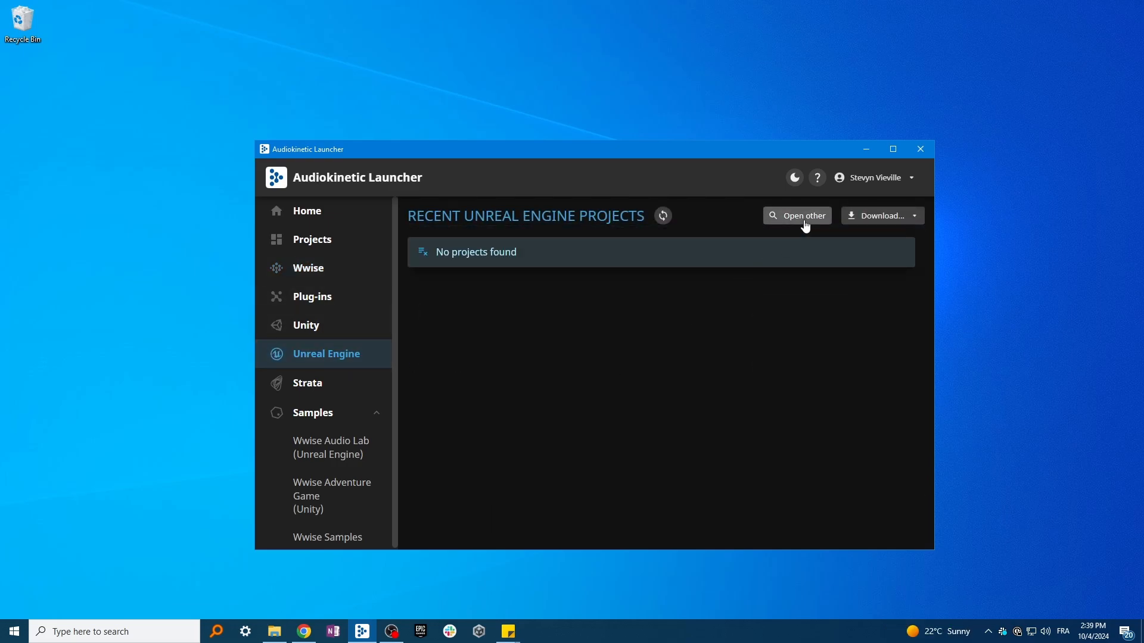
click(797, 215)
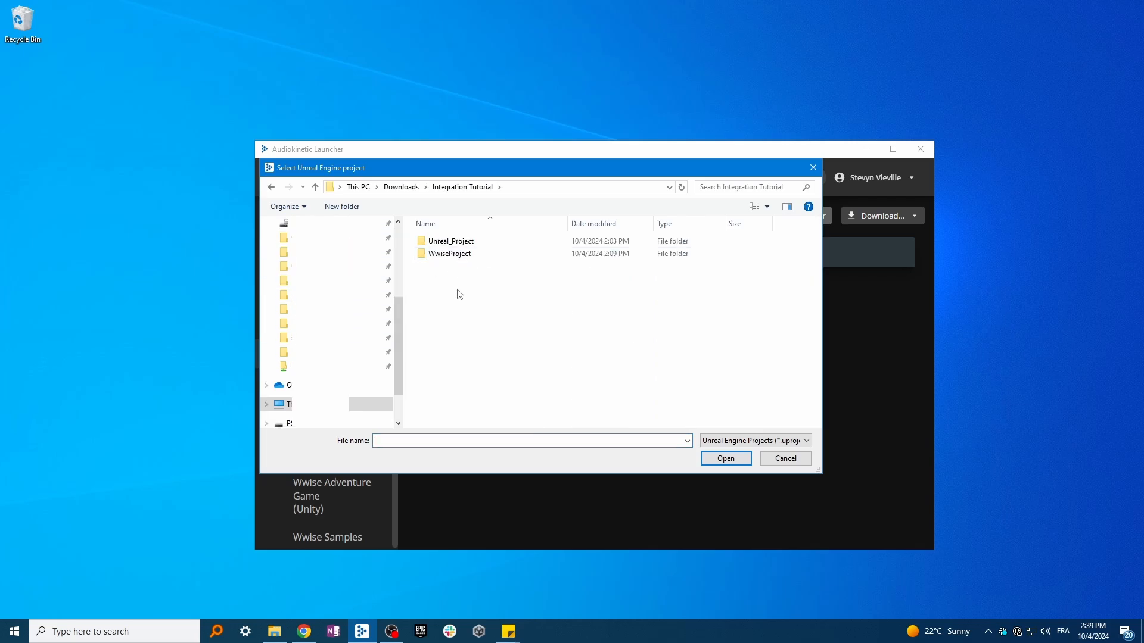
double_click(450, 240)
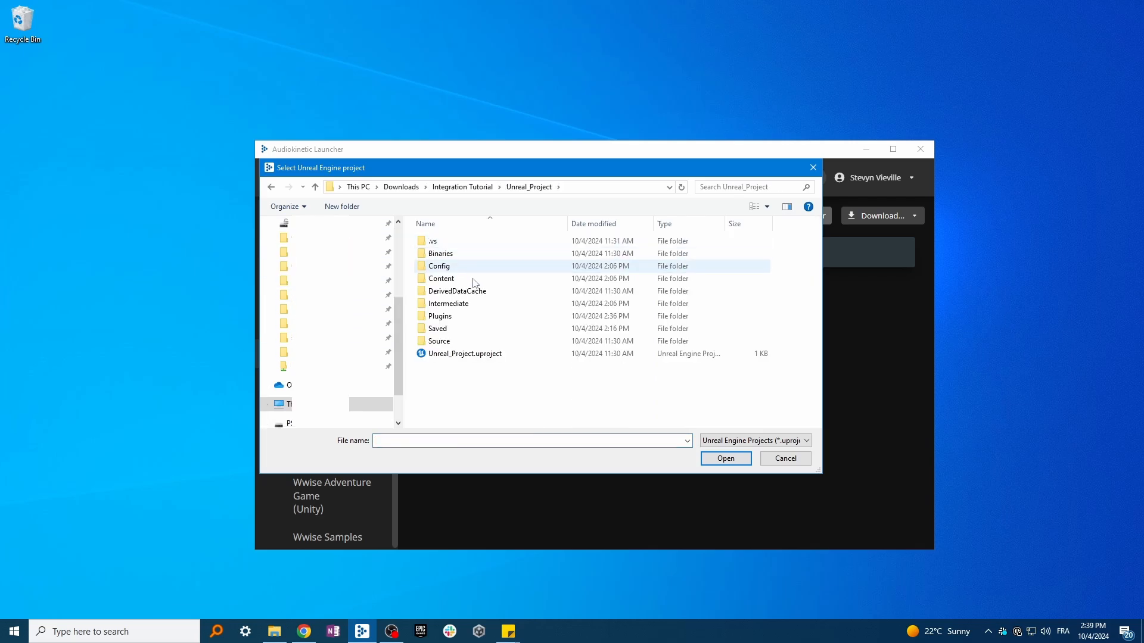
click(463, 354)
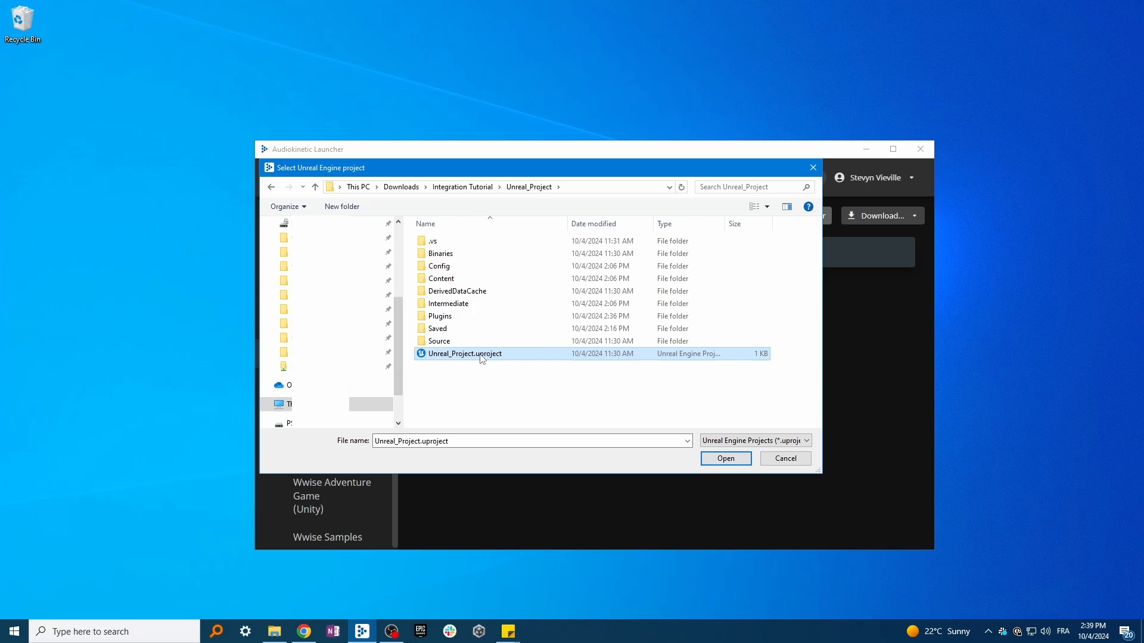
click(725, 457)
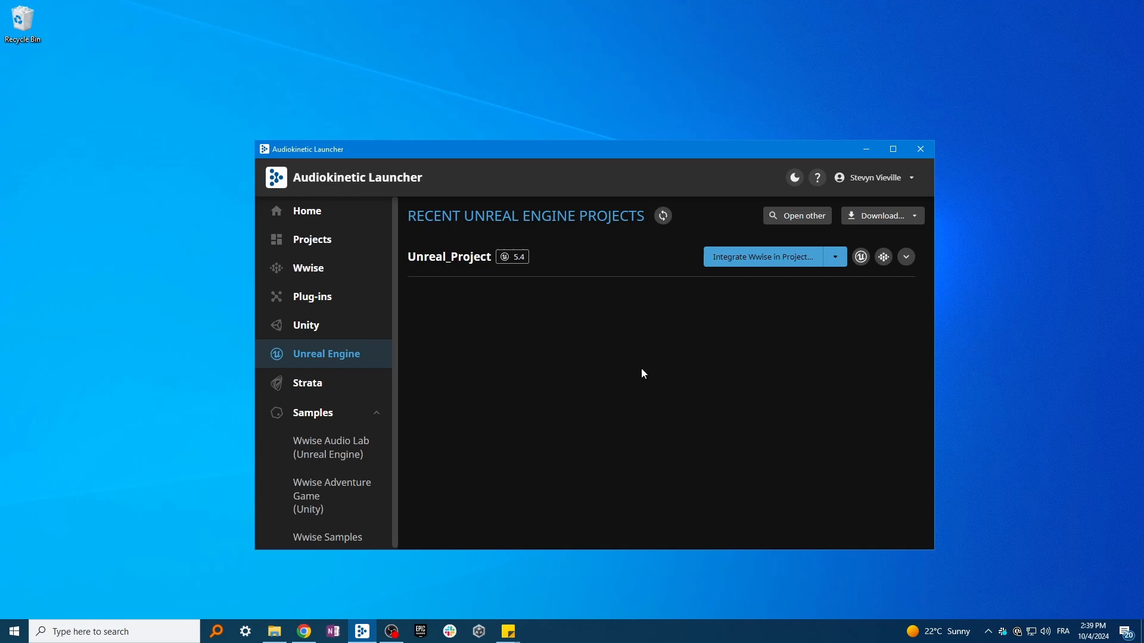
mouse_move(645, 369)
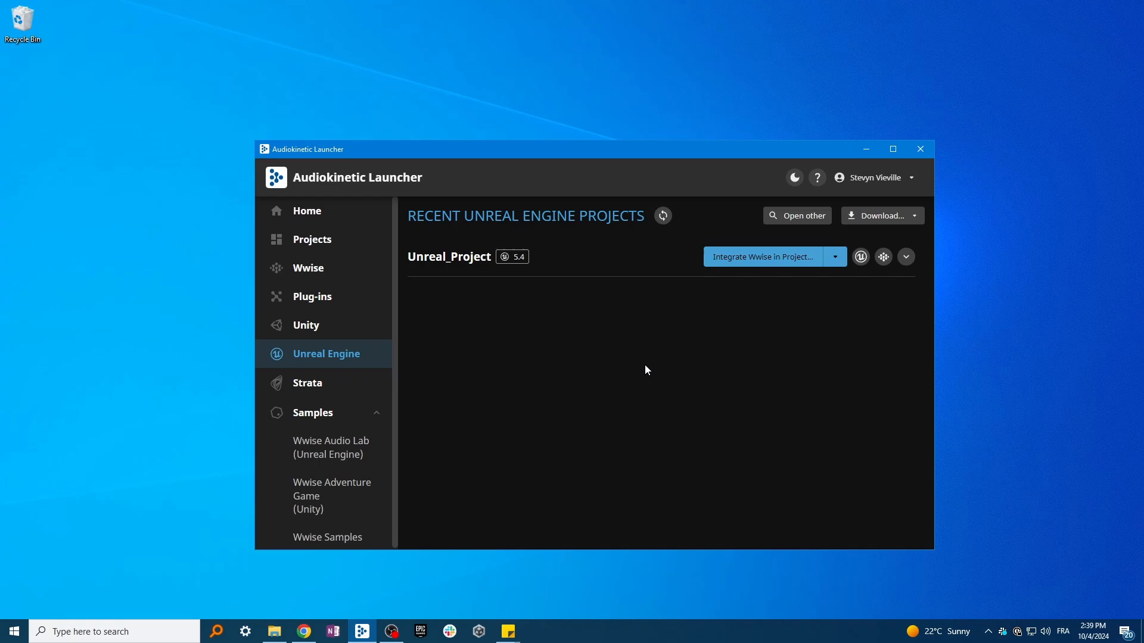
- Start Wwise integration for Unreal_Project, choose major 2023.1 from all versions and review detected SDK and platforms
click(763, 258)
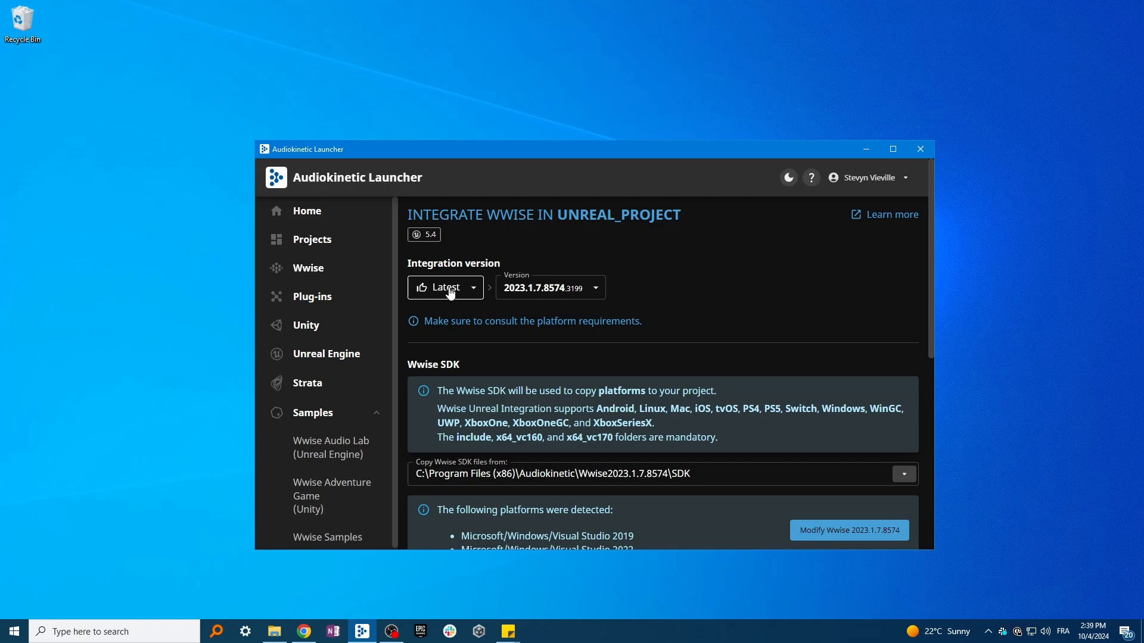
click(529, 287)
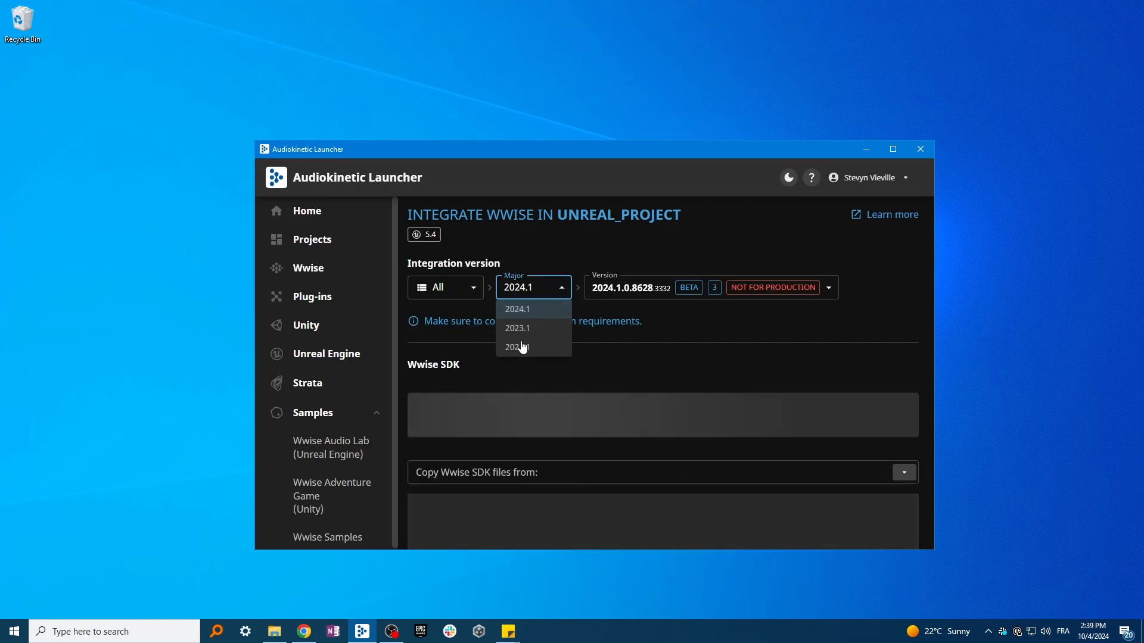
click(516, 328)
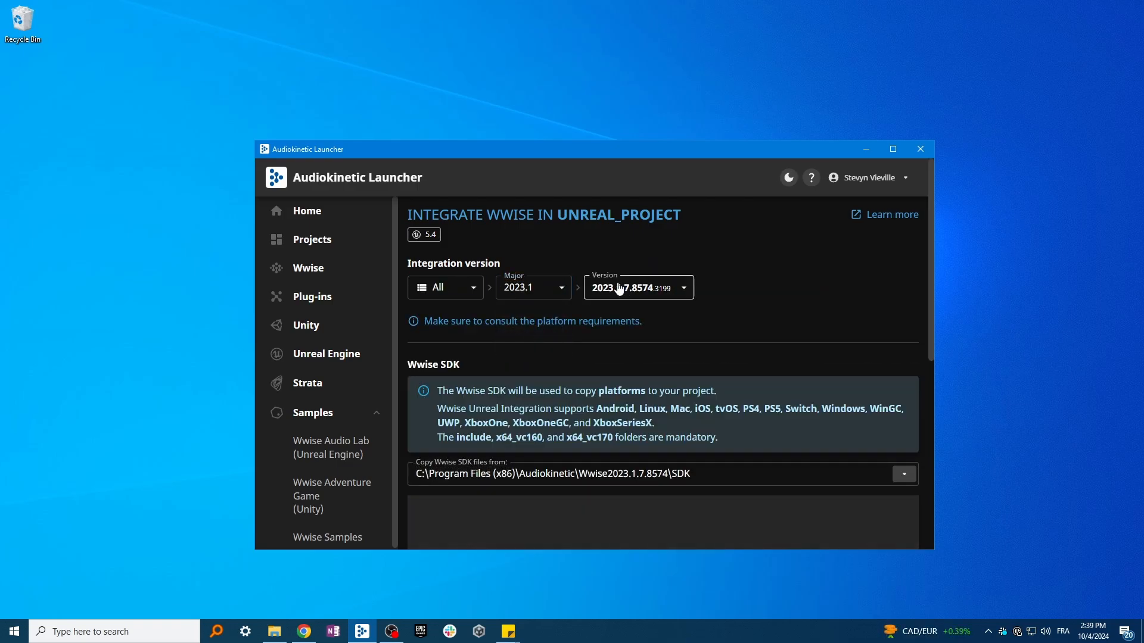
scroll(down, 3)
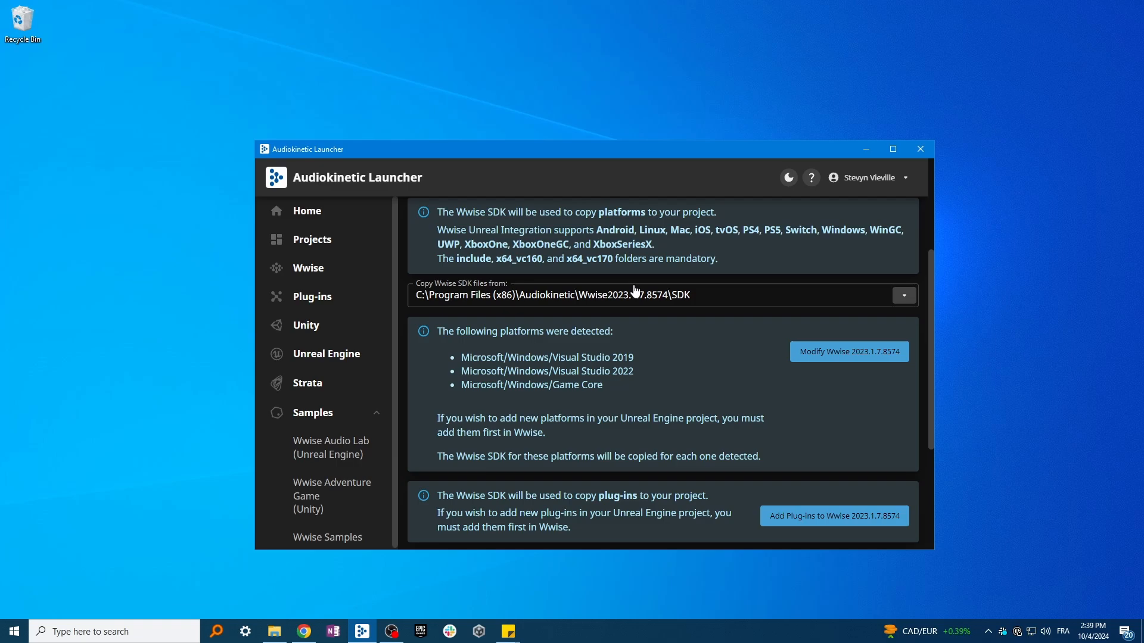
drag(462, 357, 604, 385)
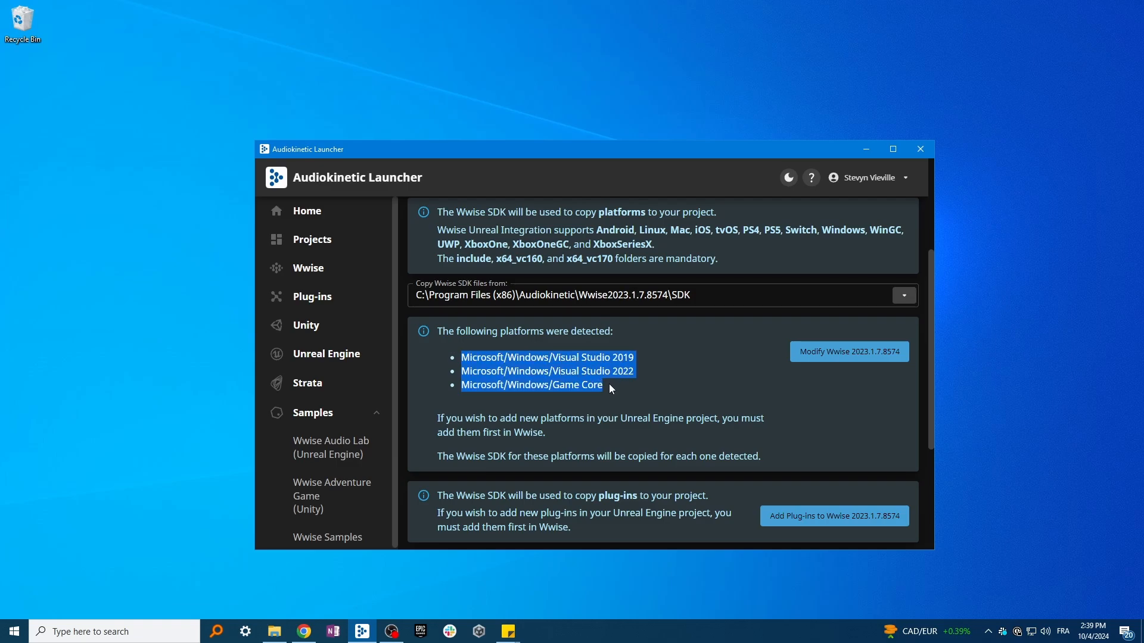
scroll(down, 3)
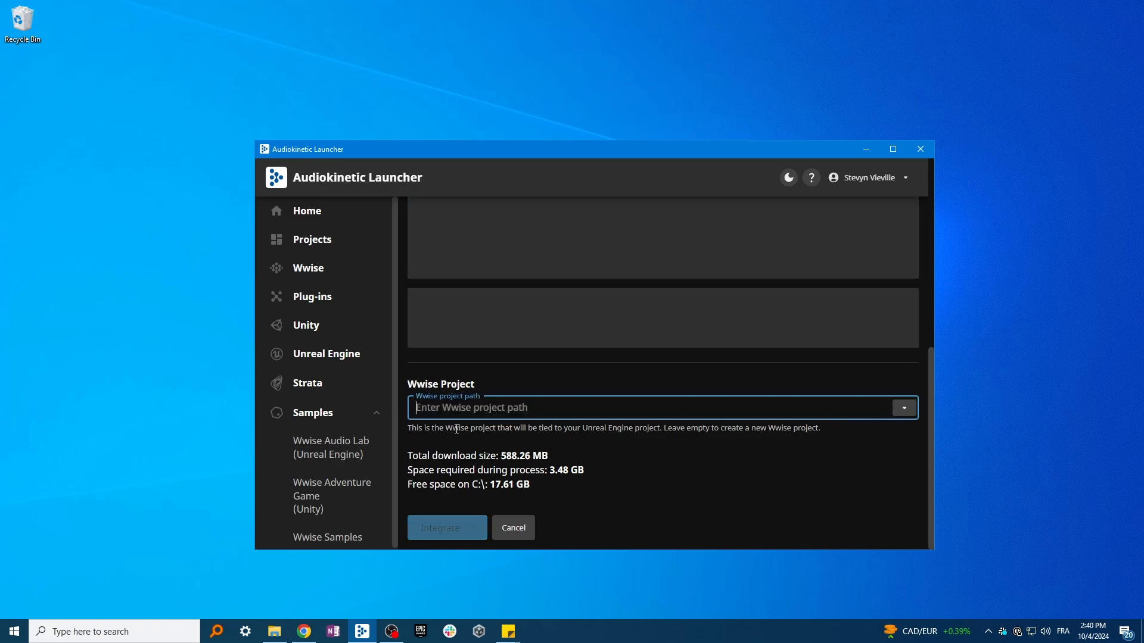
- Link Unreal_Project_WwiseProject.wproj from Integration Tutorial as the Wwise project and run the integration
click(903, 408)
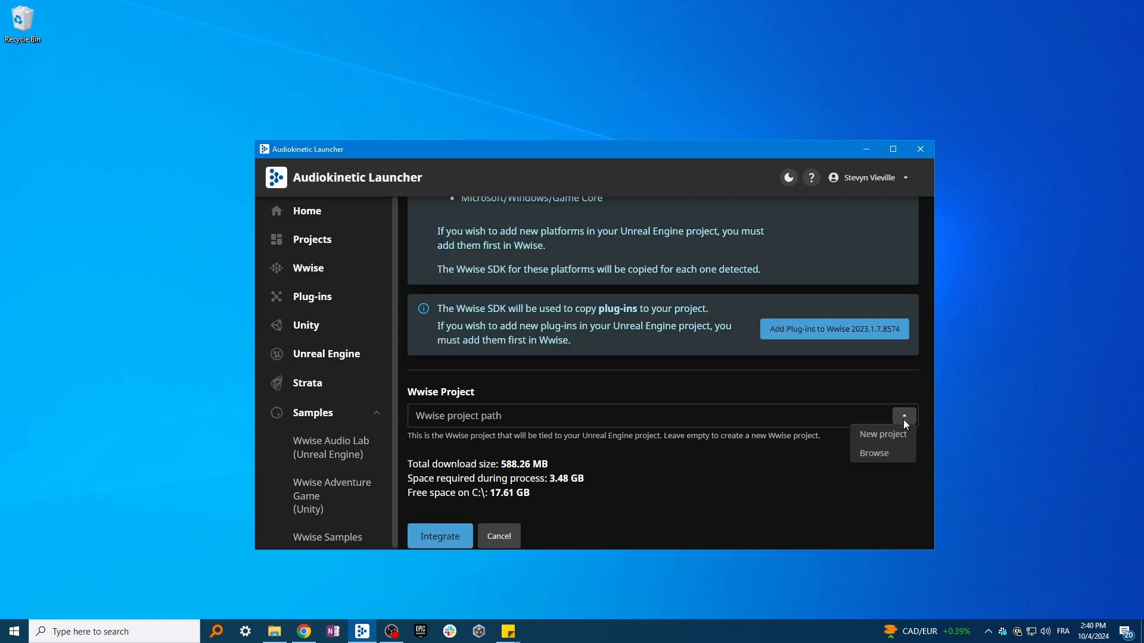
click(873, 452)
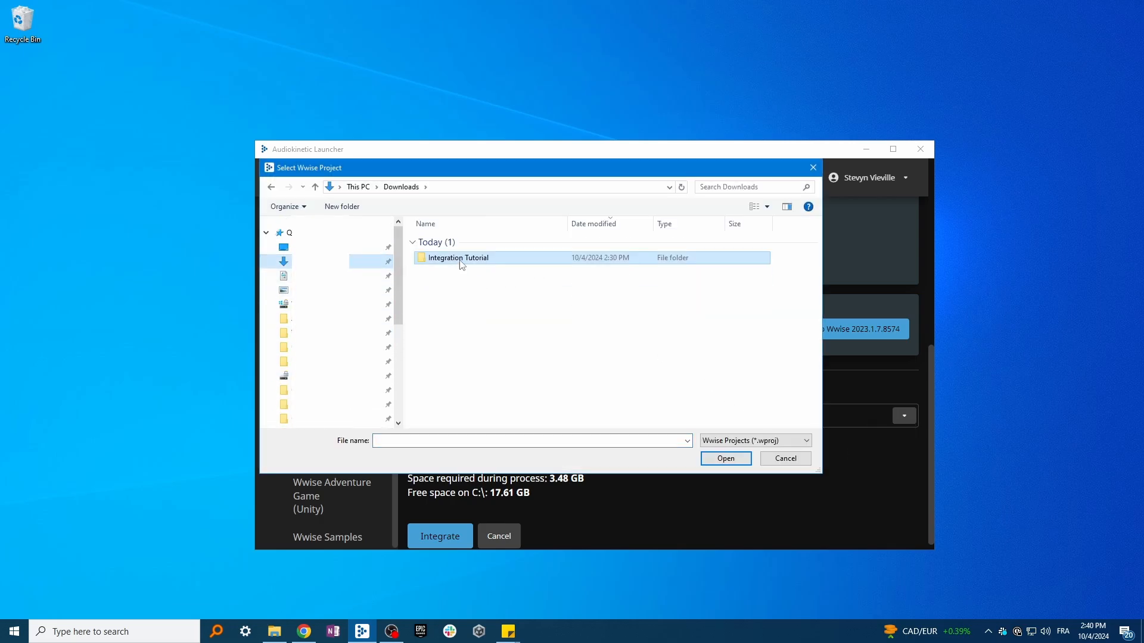
double_click(456, 257)
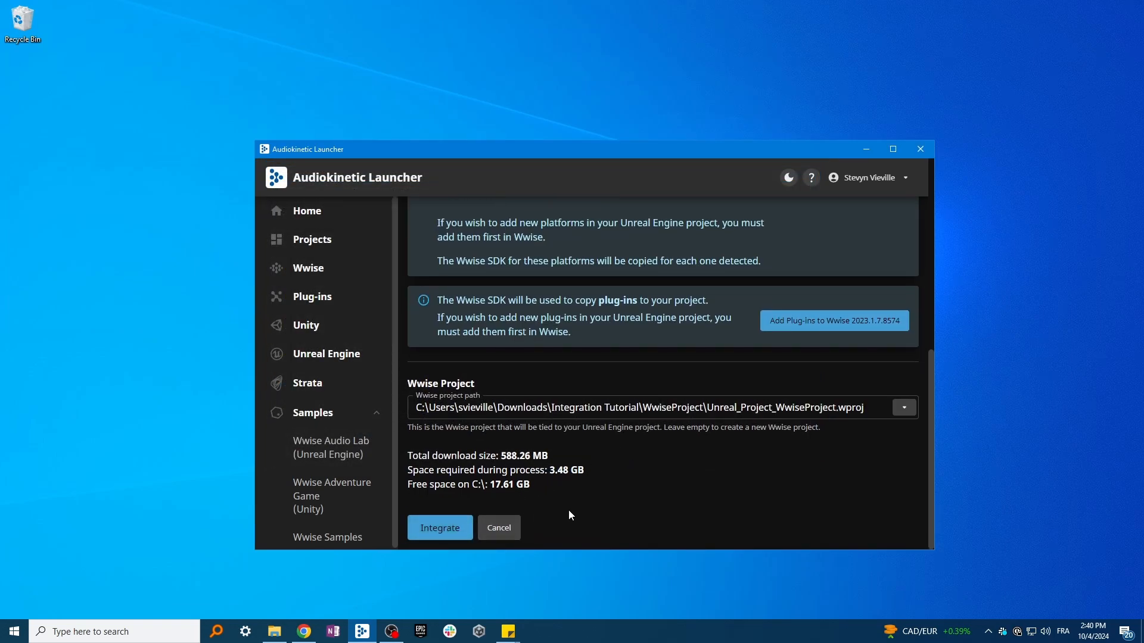
click(439, 527)
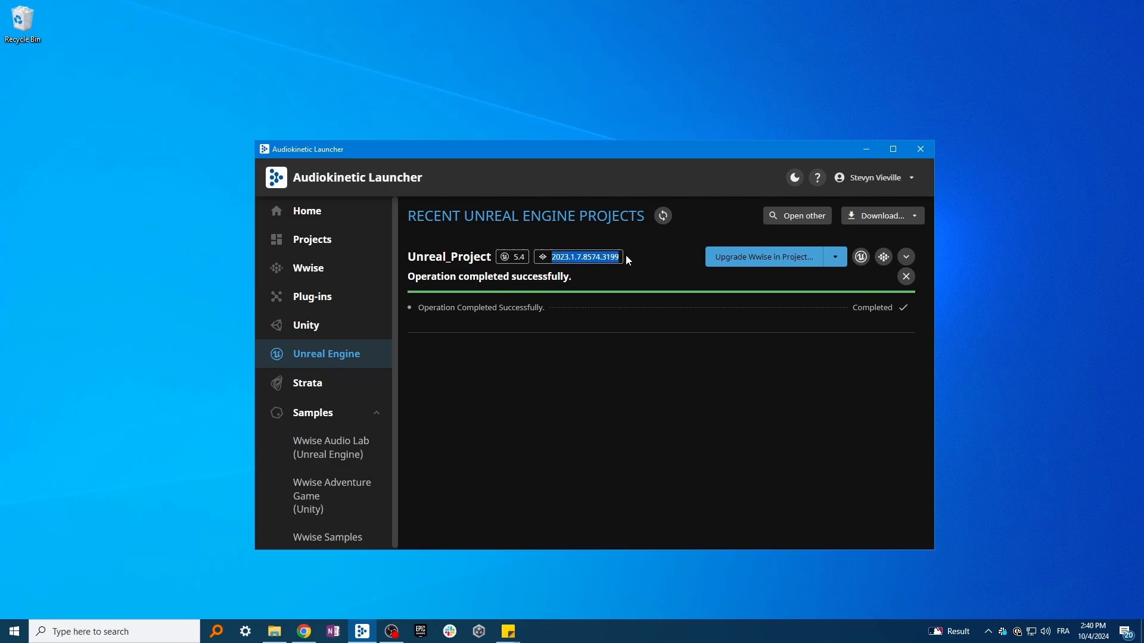
mouse_move(860, 257)
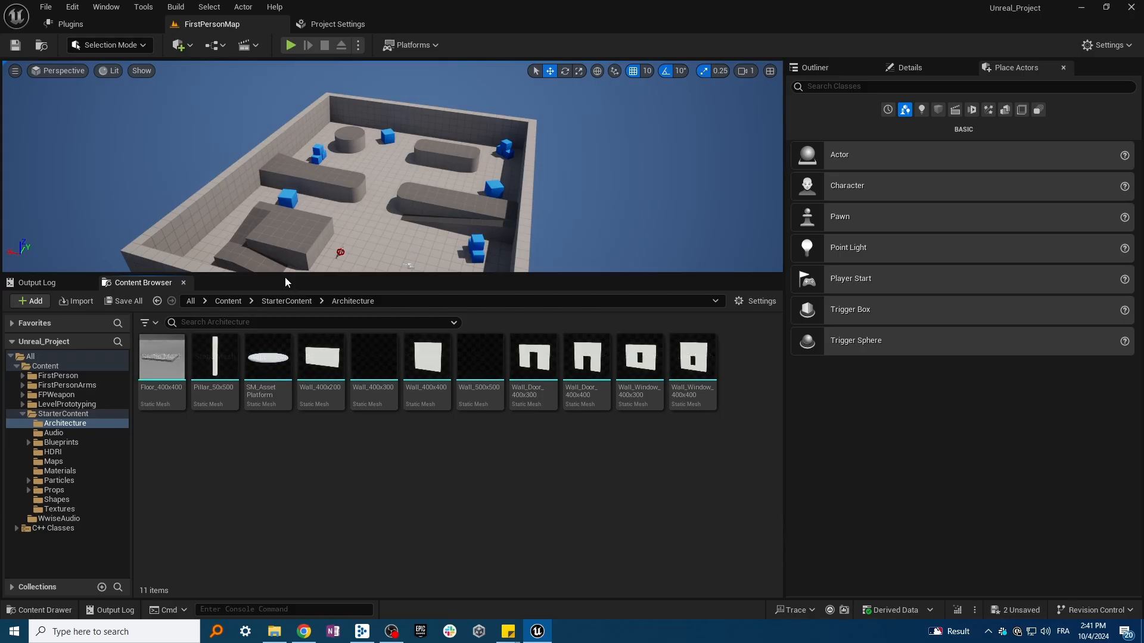
- Open the Wwise Browser panel from the Window menu, then browse the Tools menu
click(105, 7)
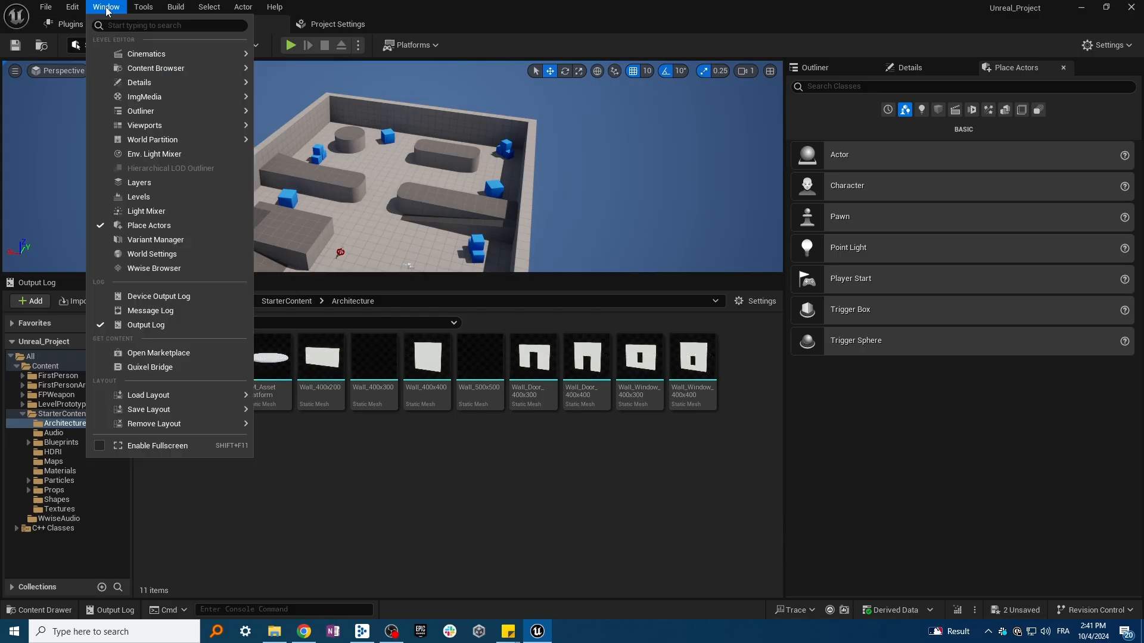
click(153, 268)
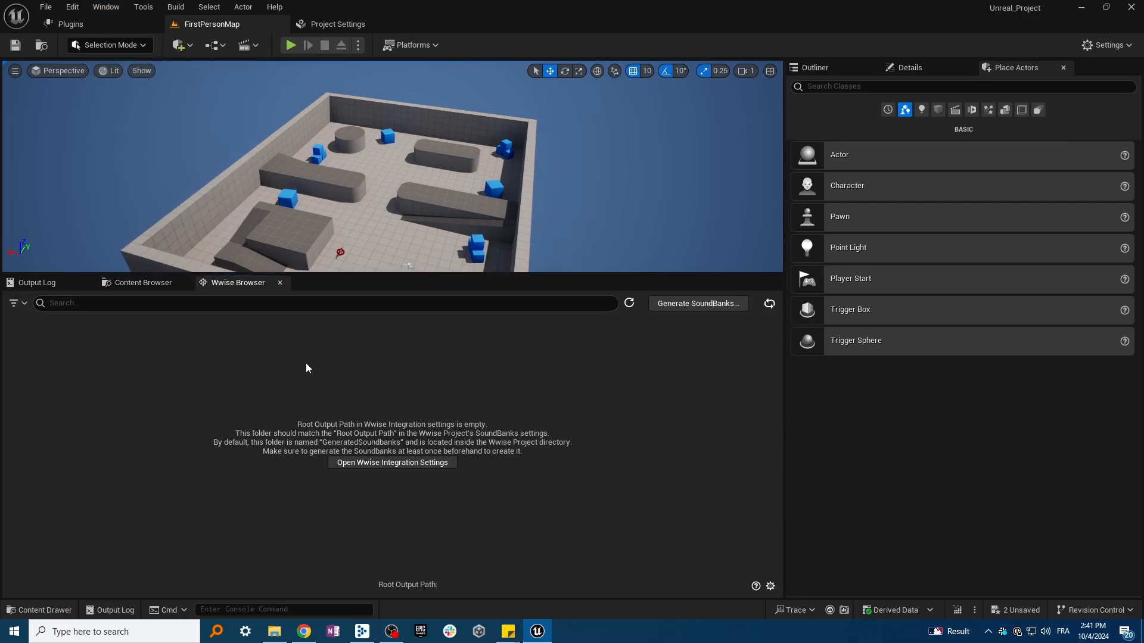
mouse_move(466, 386)
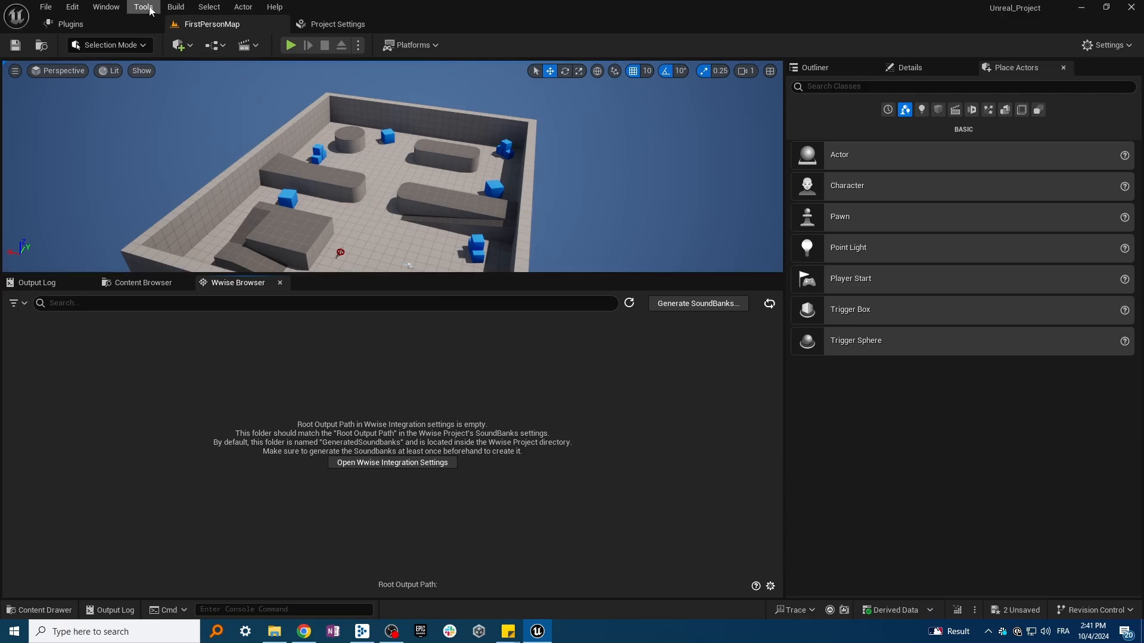
click(143, 7)
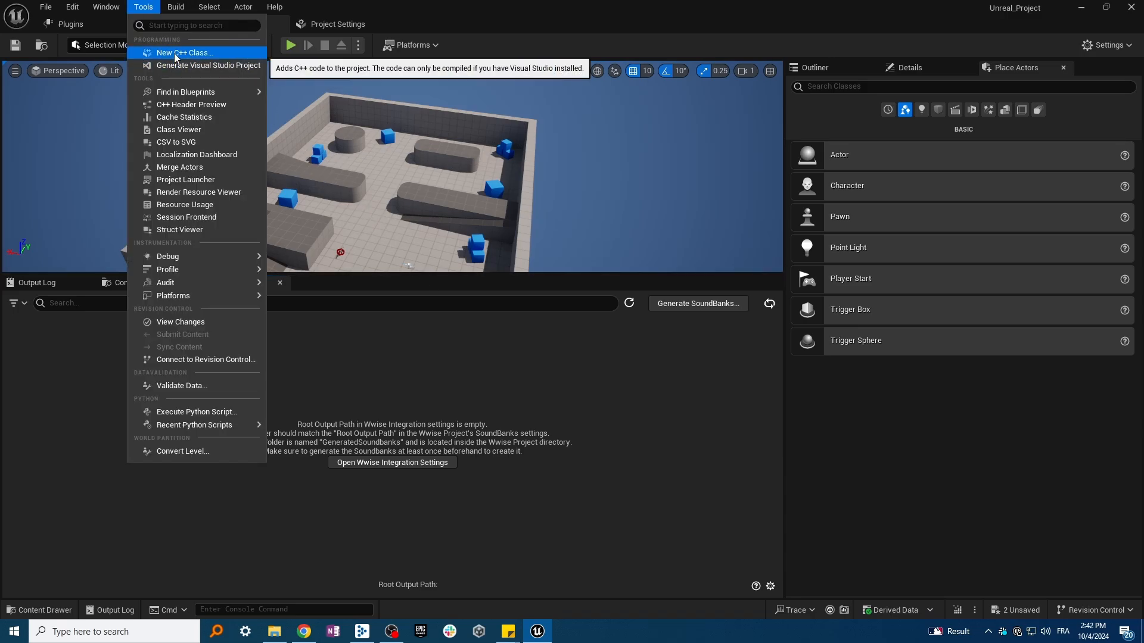